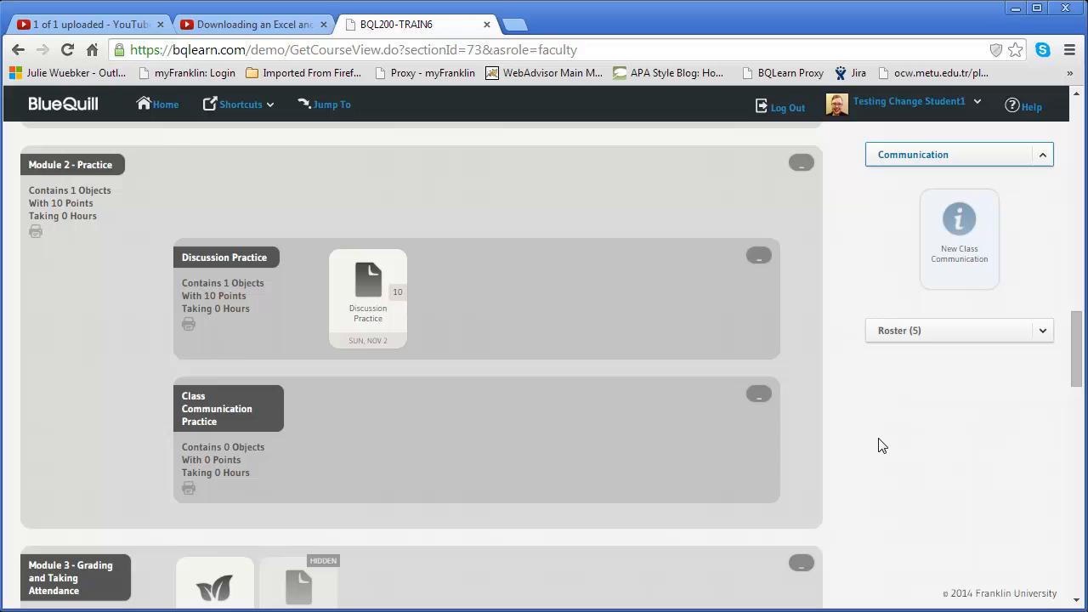
{"action": "mouse_move", "coordinate": [845, 439]}
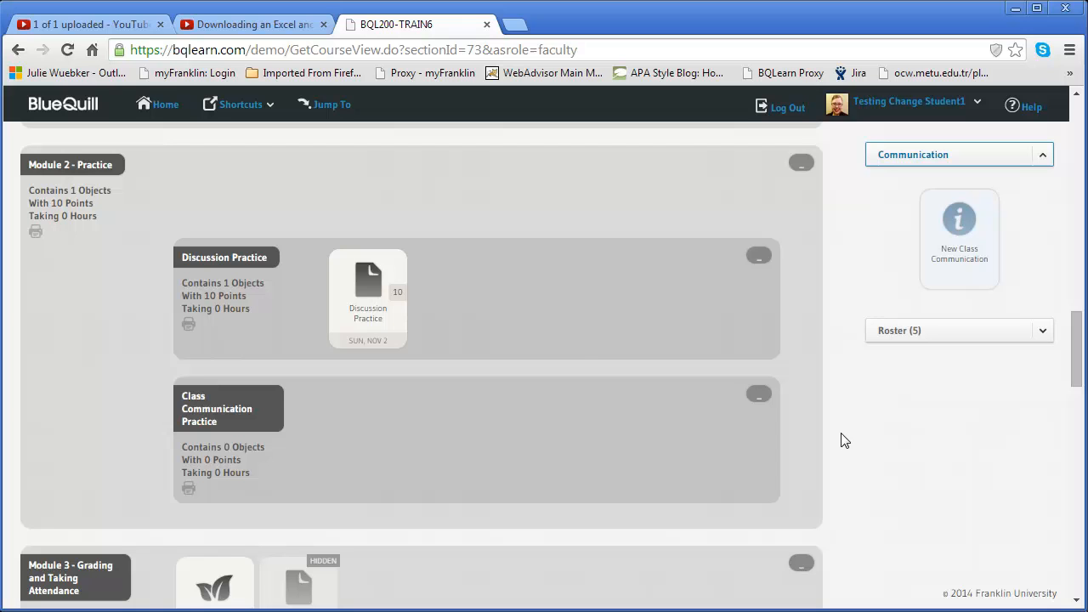
{"action": "mouse_move", "coordinate": [406, 309]}
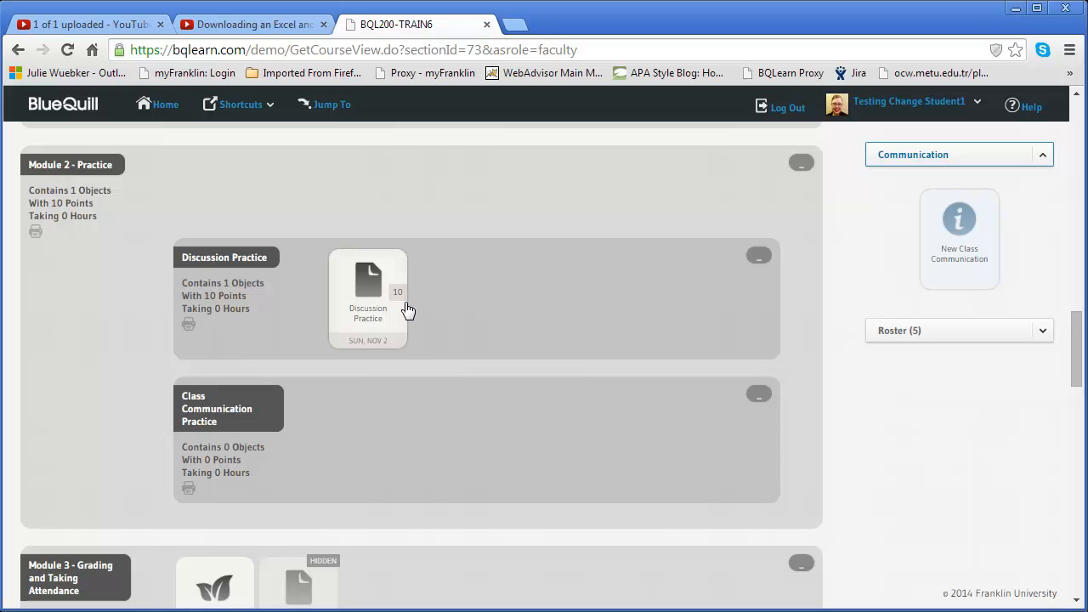
{"action": "mouse_move", "coordinate": [389, 357]}
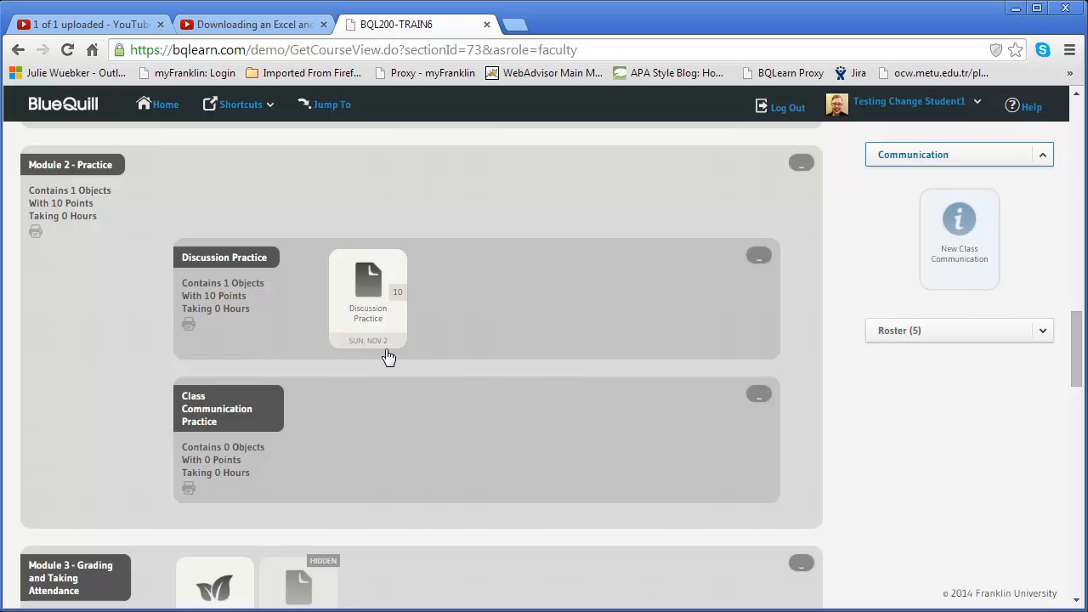
{"action": "mouse_move", "coordinate": [377, 284]}
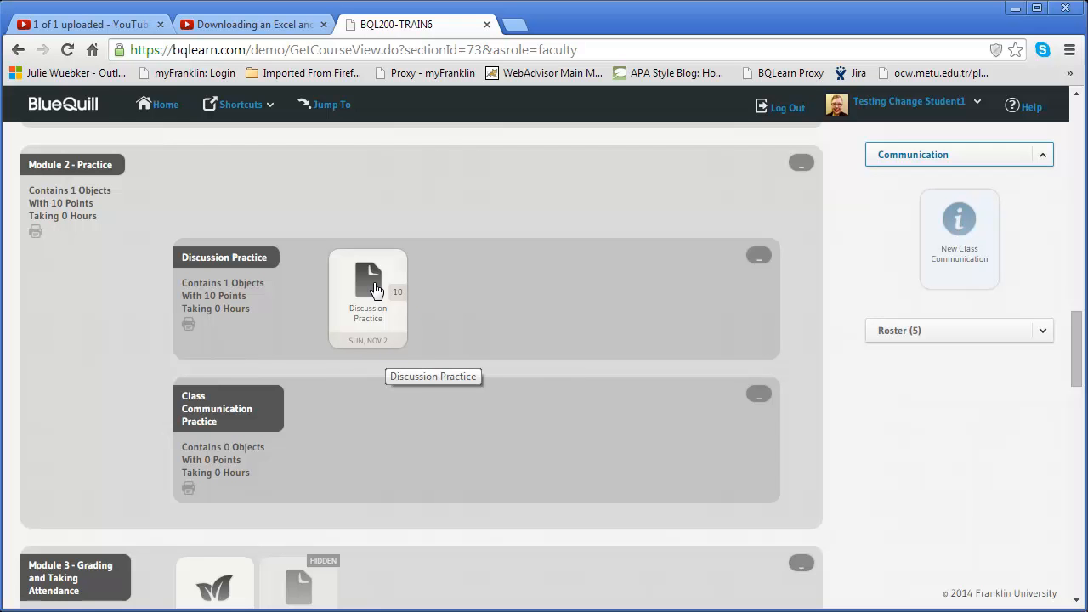
Open Discussion Practice and browse the Introduce Yourself topic with its responses and replies.
{"action": "left_click", "coordinate": [368, 284]}
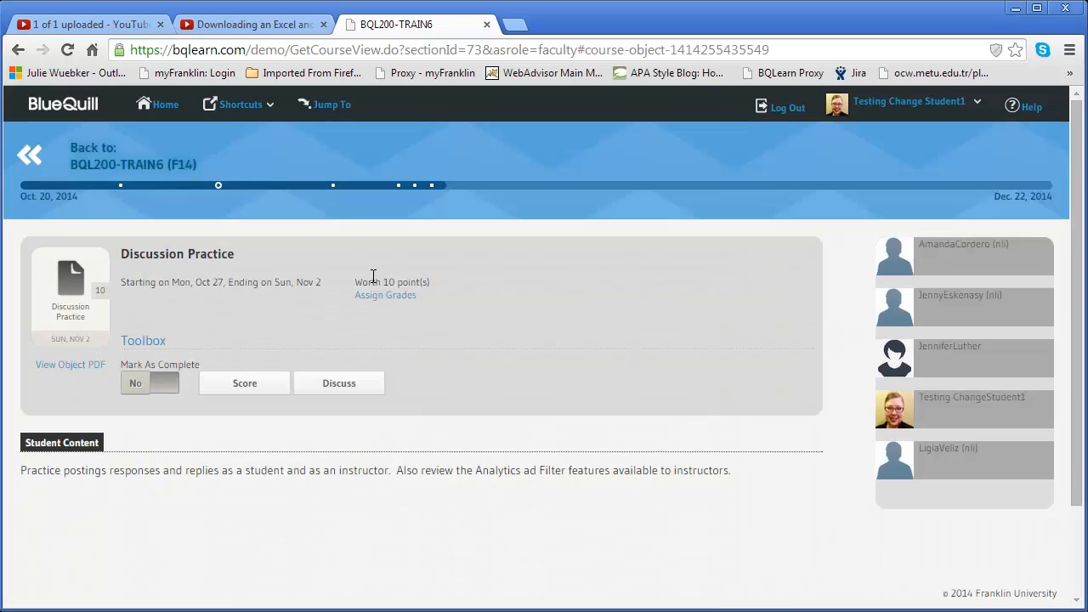
{"action": "left_click", "coordinate": [338, 382]}
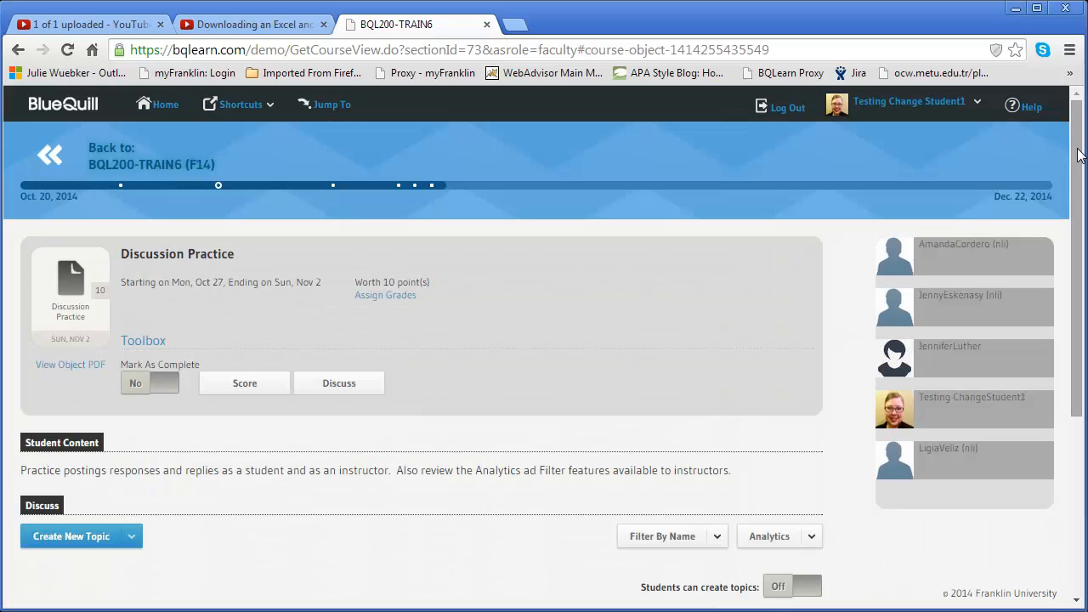
{"action": "mouse_move", "coordinate": [617, 415]}
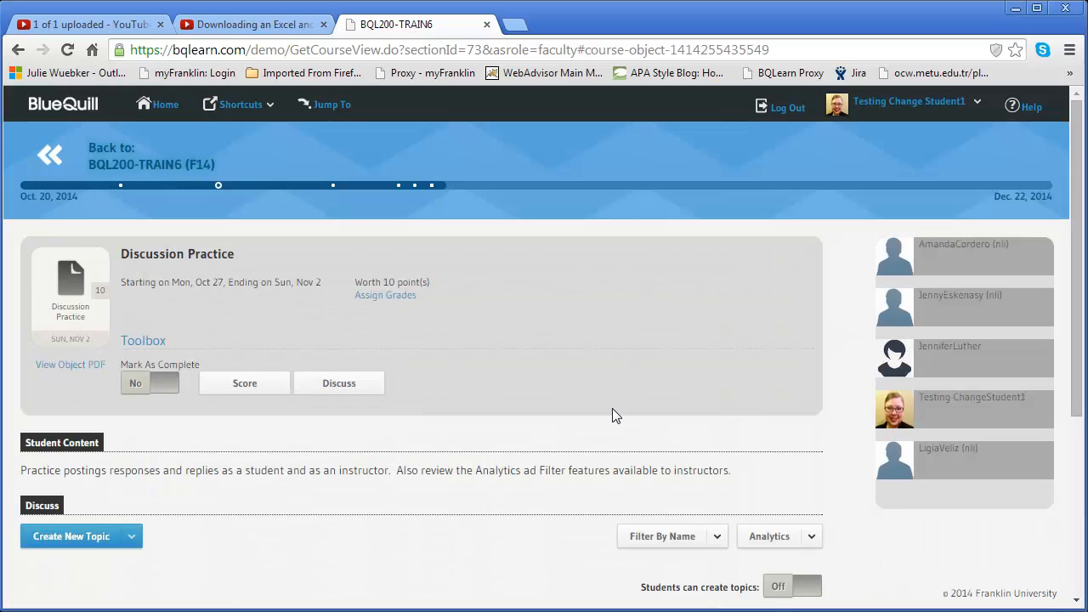
{"action": "mouse_move", "coordinate": [962, 447]}
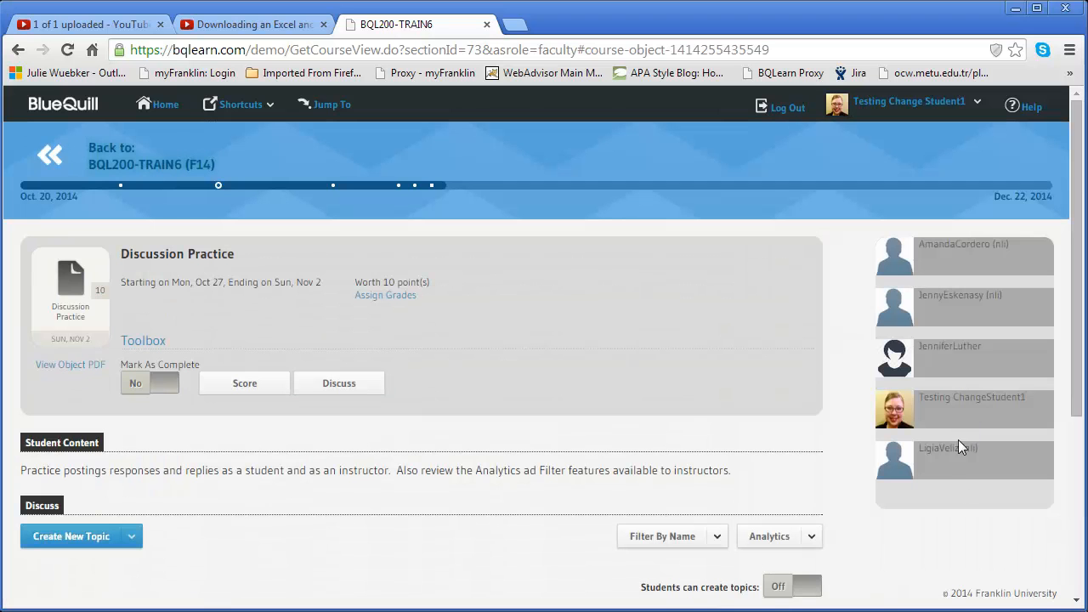
{"action": "scroll", "scroll_direction": "down", "scroll_amount": 3}
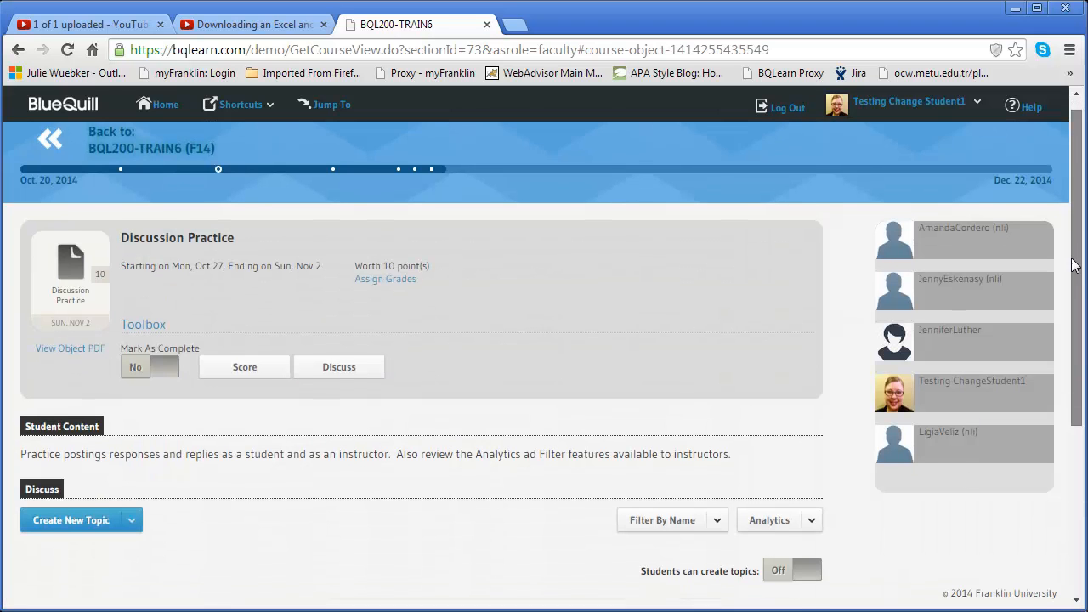
{"action": "scroll", "scroll_direction": "down", "scroll_amount": 3}
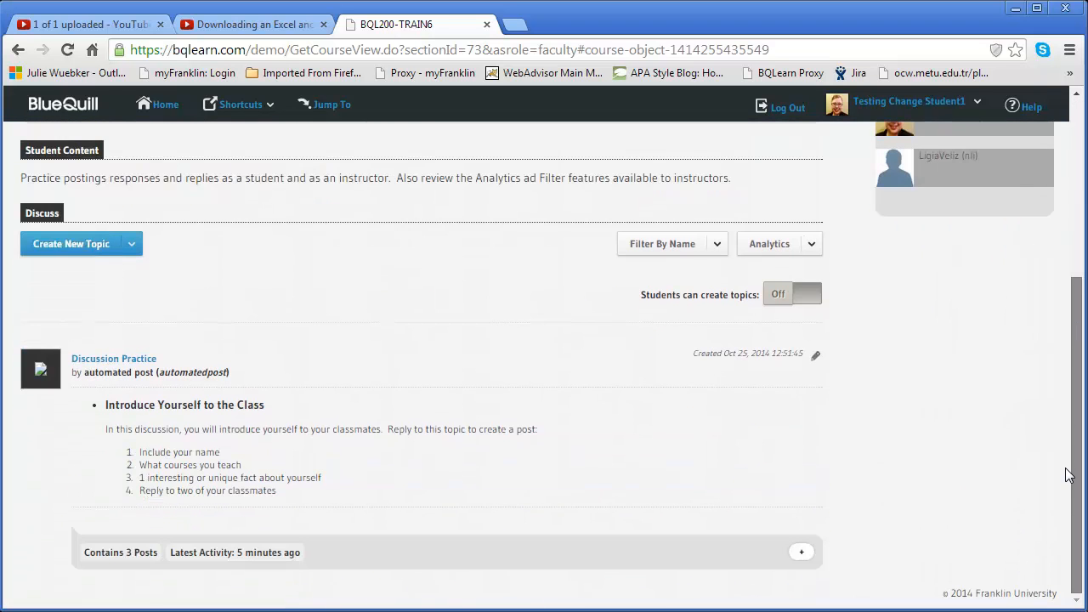
{"action": "scroll", "scroll_direction": "up", "scroll_amount": 3}
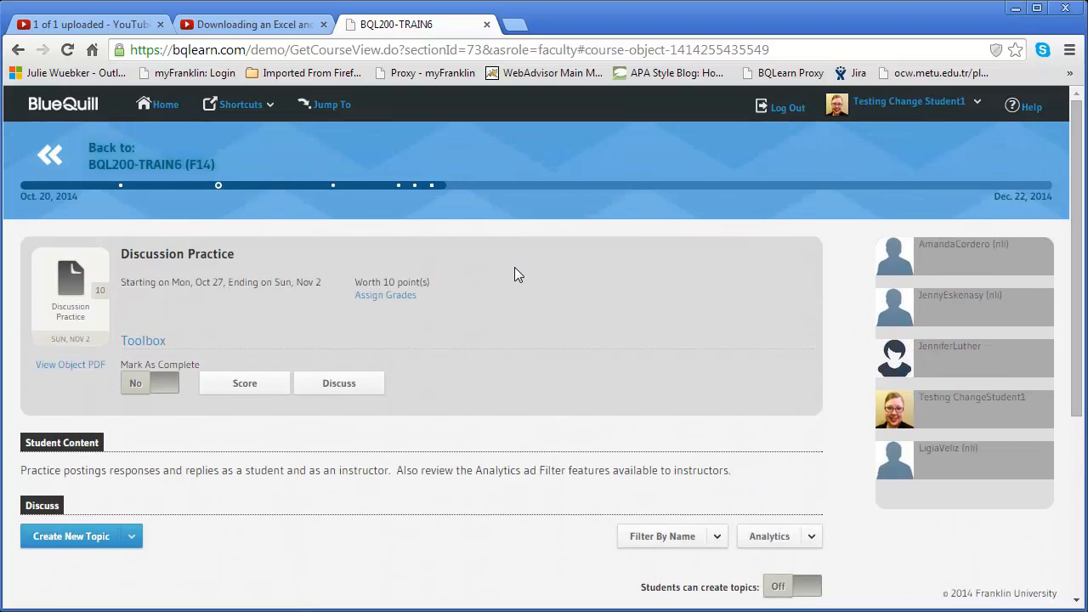
{"action": "scroll", "scroll_direction": "down", "scroll_amount": 3}
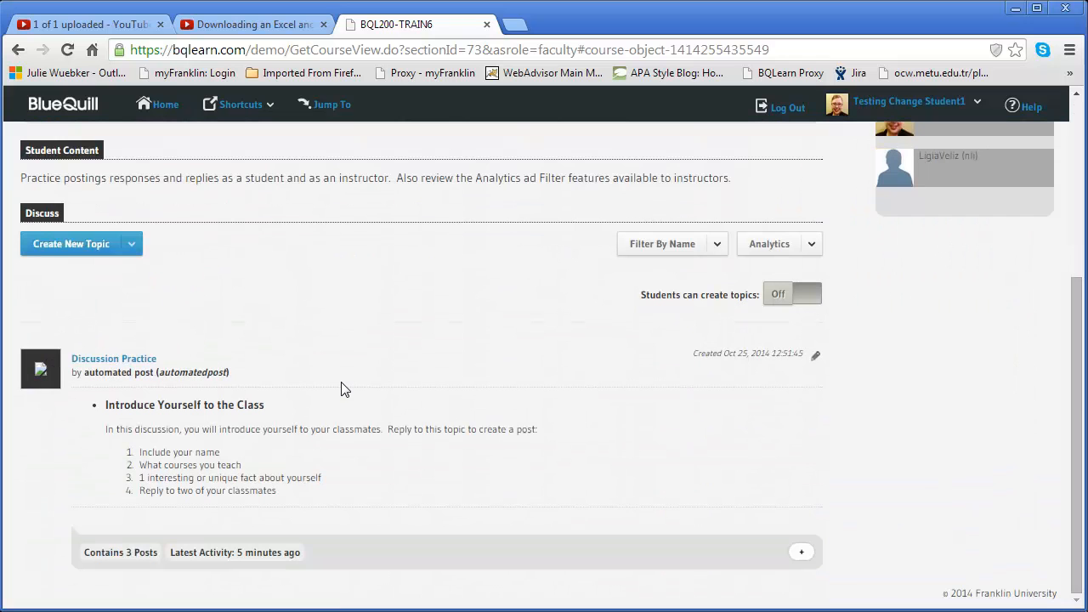
{"action": "mouse_move", "coordinate": [1078, 296]}
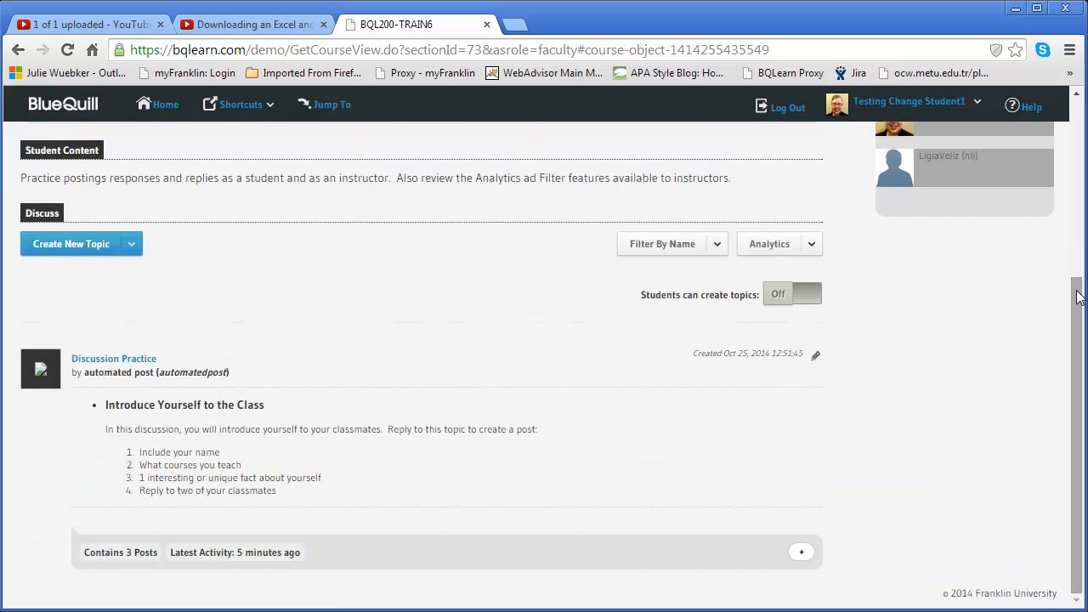
{"action": "mouse_move", "coordinate": [473, 558]}
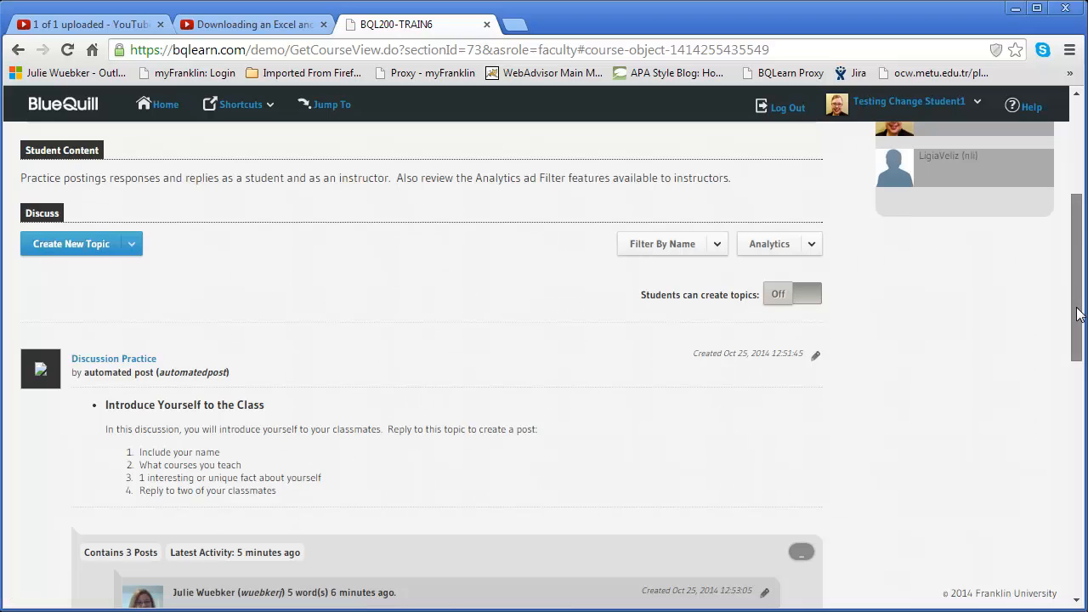
{"action": "scroll", "scroll_direction": "down", "scroll_amount": 3}
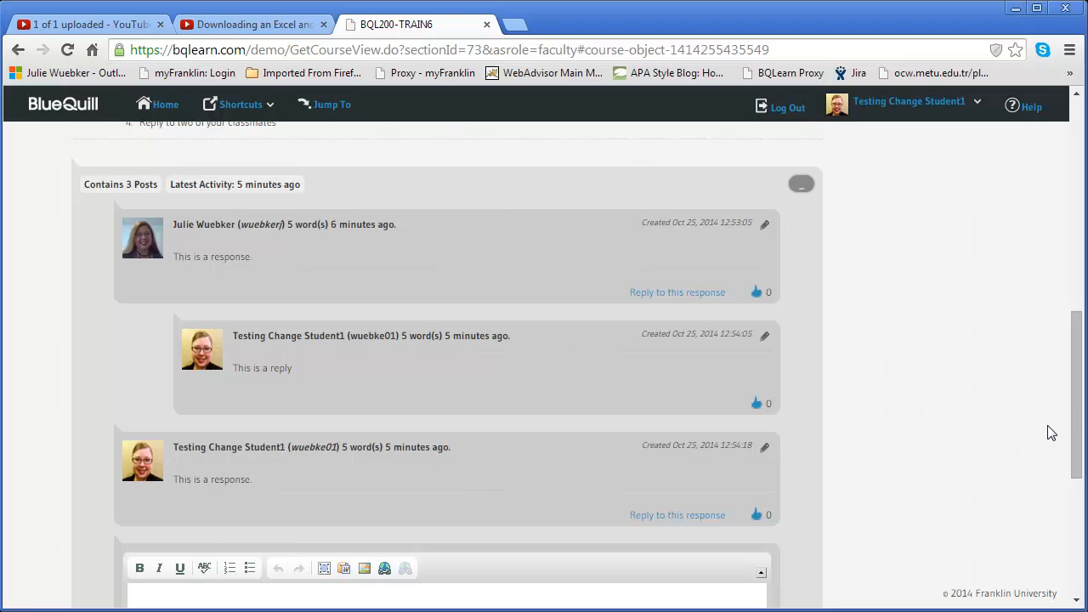
{"action": "scroll", "scroll_direction": "up", "scroll_amount": 3}
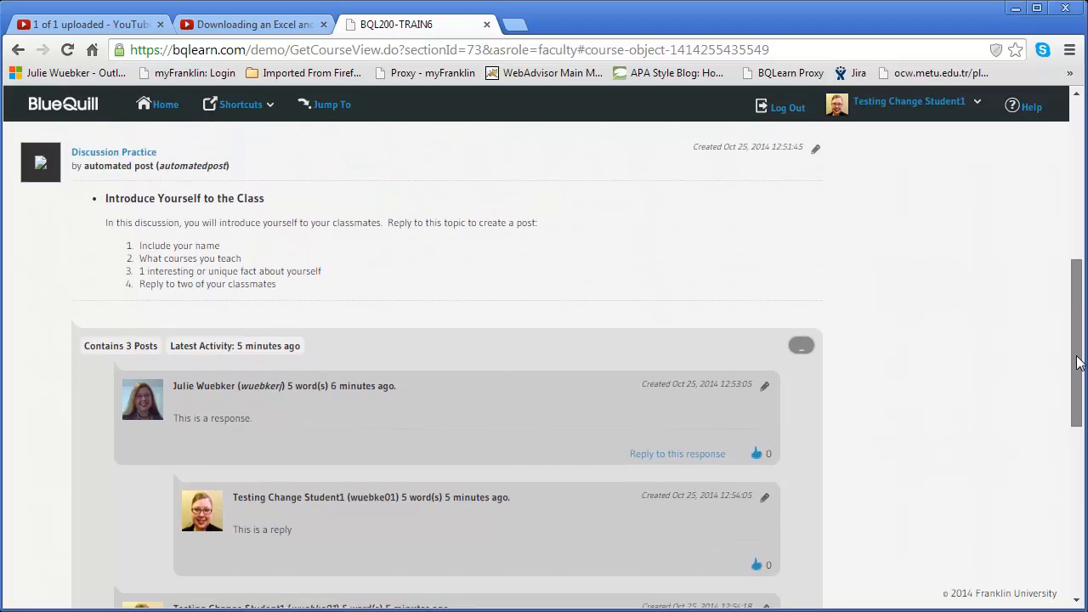
{"action": "scroll", "scroll_direction": "up", "scroll_amount": 3}
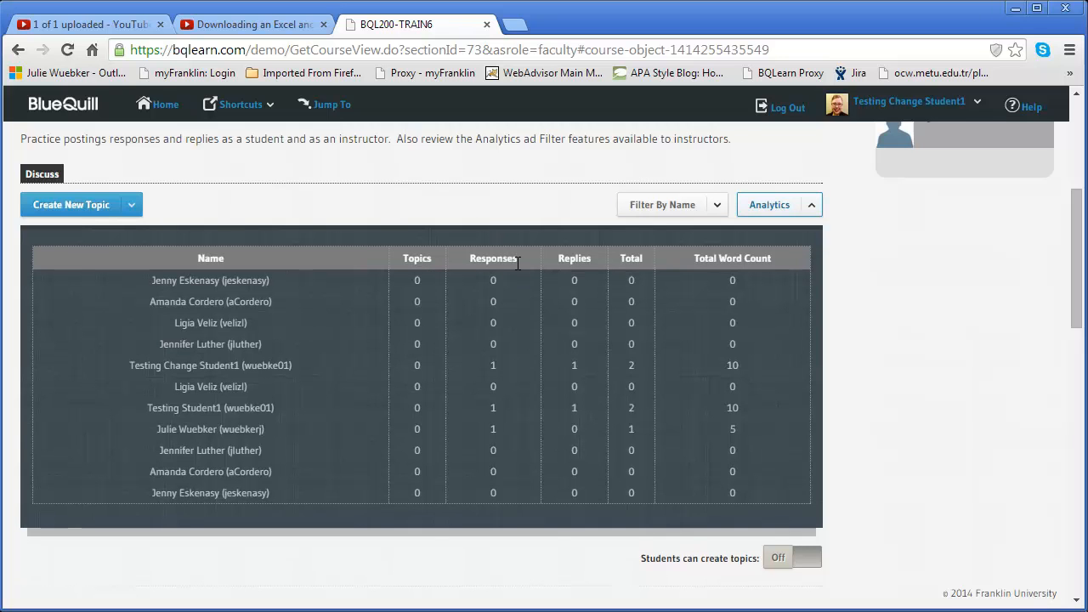
{"action": "mouse_move", "coordinate": [595, 272]}
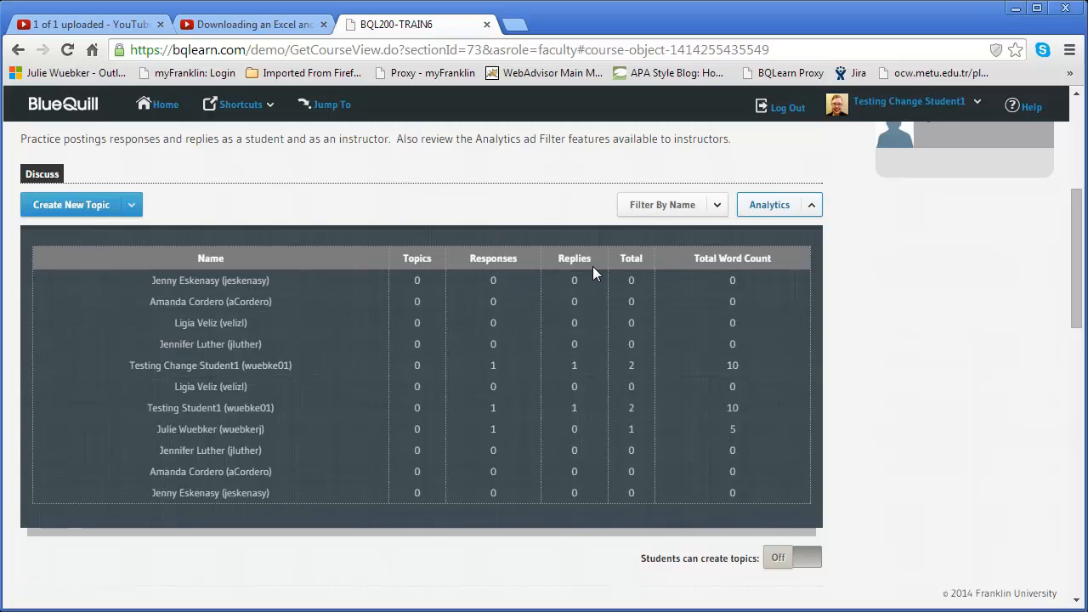
{"action": "mouse_move", "coordinate": [646, 273]}
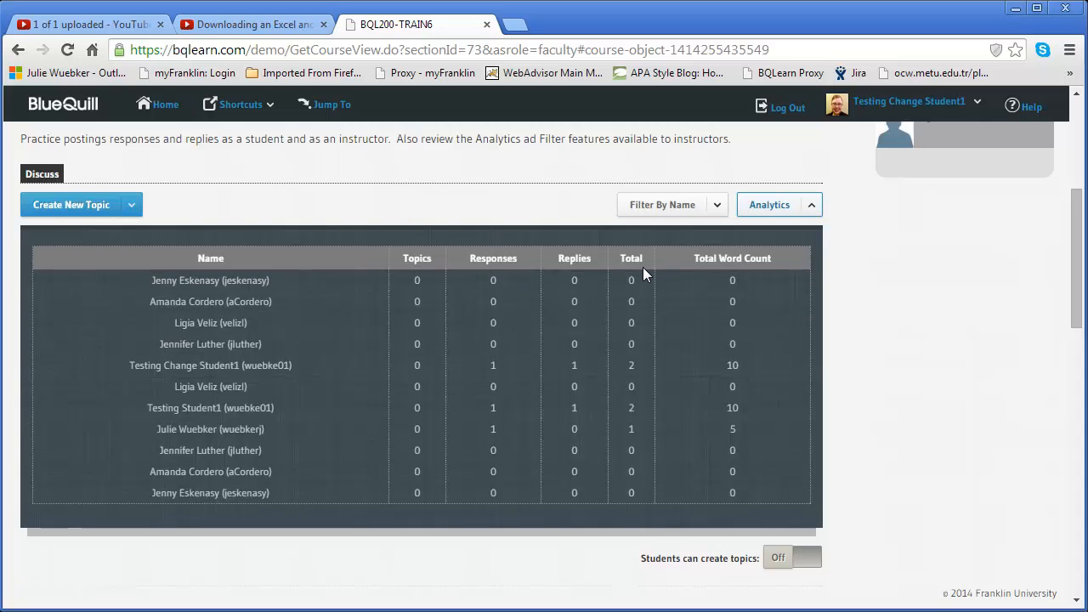
{"action": "mouse_move", "coordinate": [768, 283]}
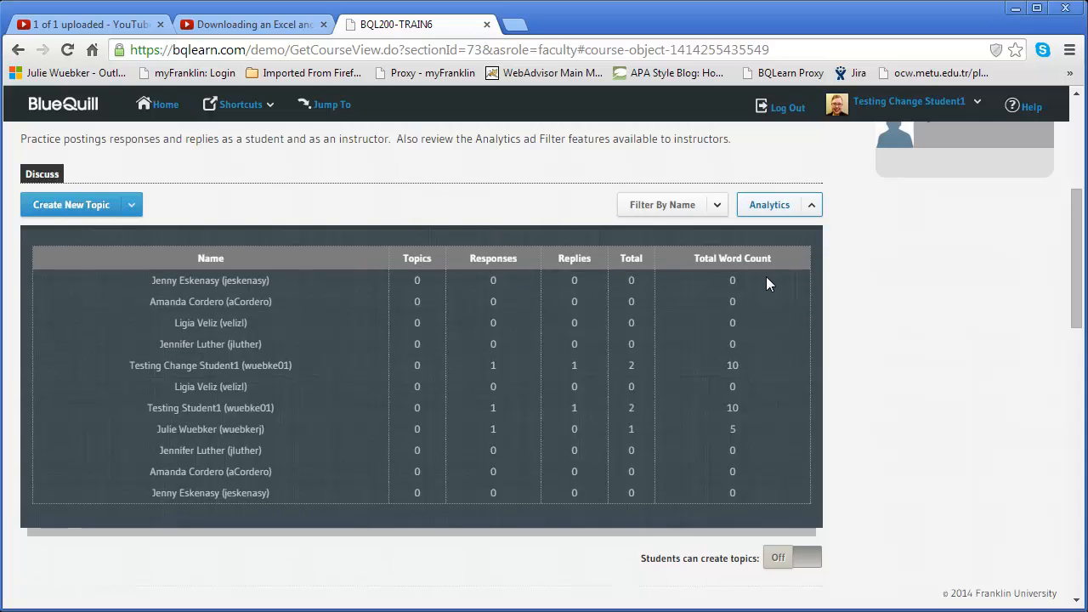
{"action": "mouse_move", "coordinate": [738, 408]}
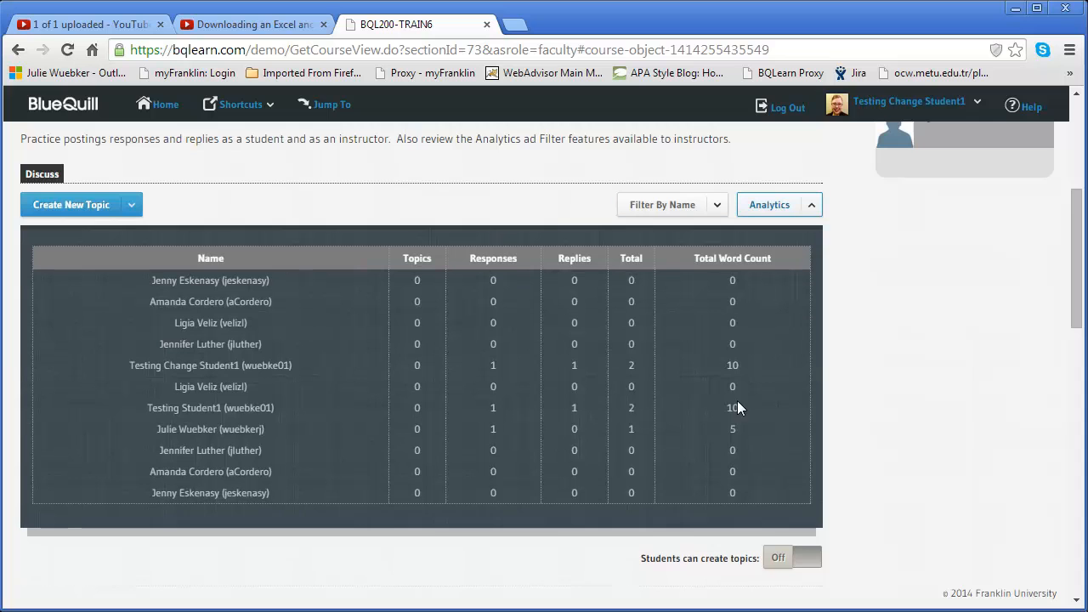
{"action": "mouse_move", "coordinate": [742, 370]}
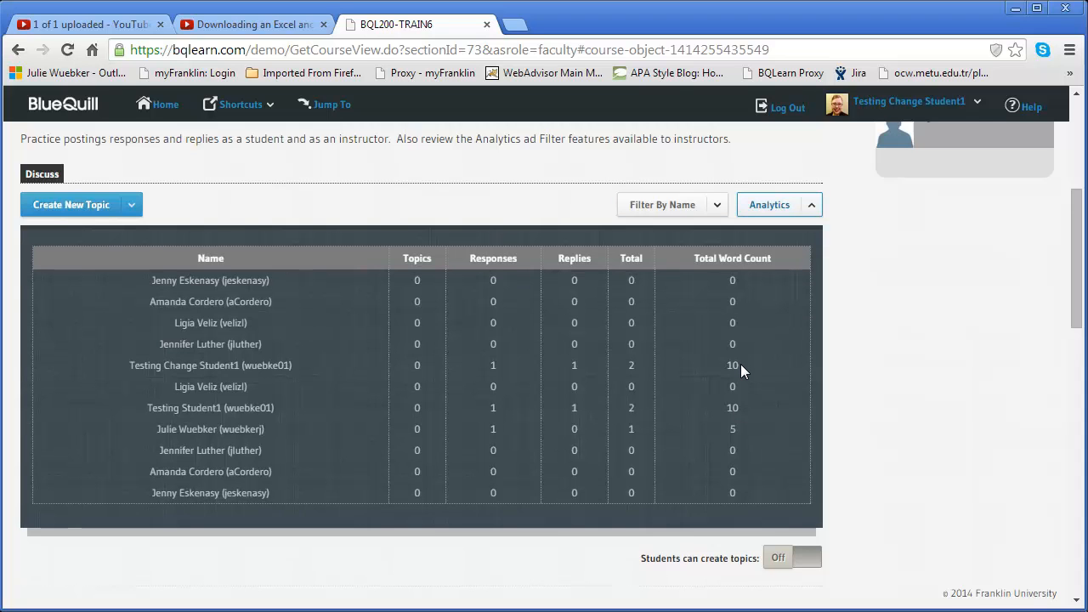
{"action": "mouse_move", "coordinate": [816, 223]}
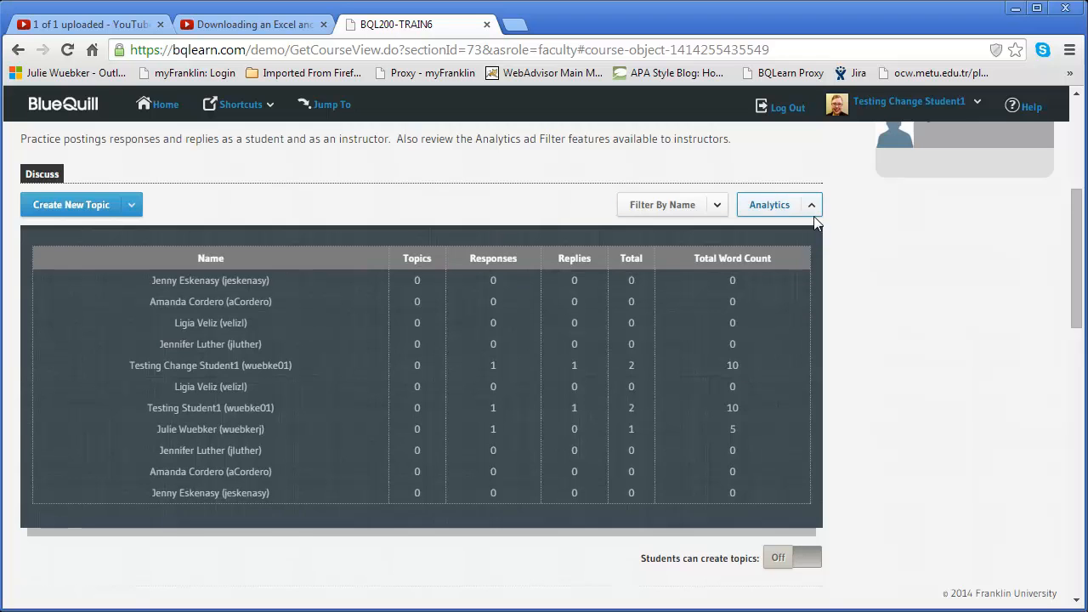
Toggle the Analytics dropdown to view per-student topic, response, reply and word-count statistics.
{"action": "left_click", "coordinate": [810, 204]}
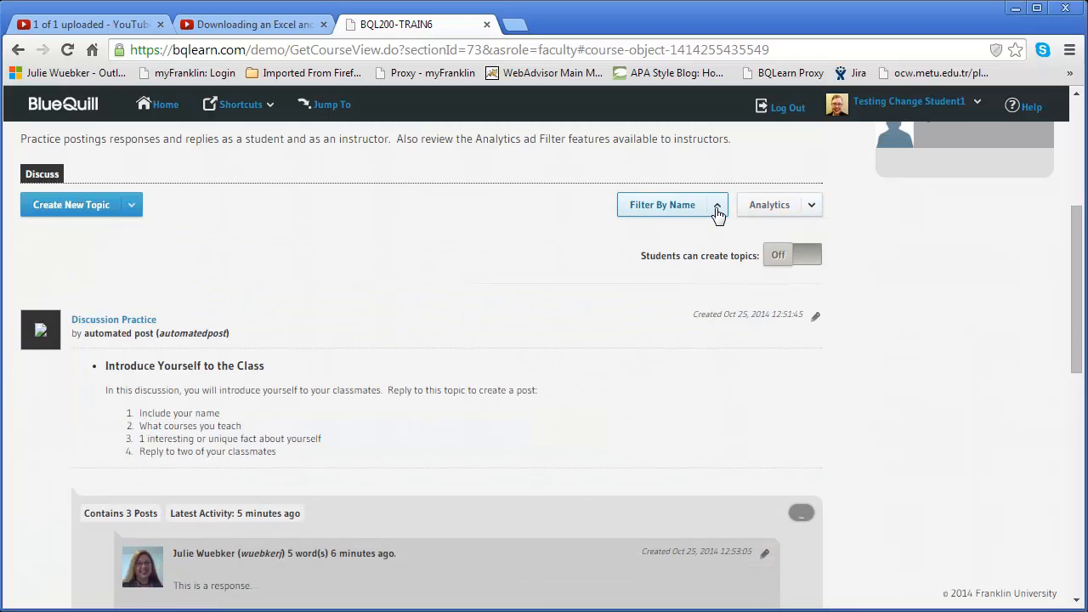
{"action": "left_click", "coordinate": [672, 204]}
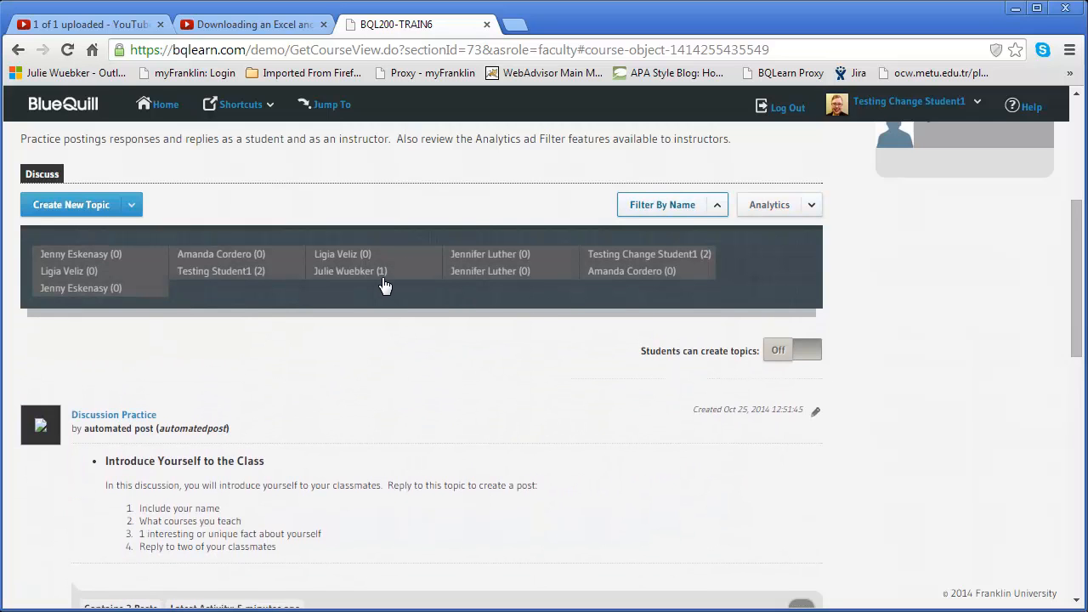
{"action": "mouse_move", "coordinate": [408, 292]}
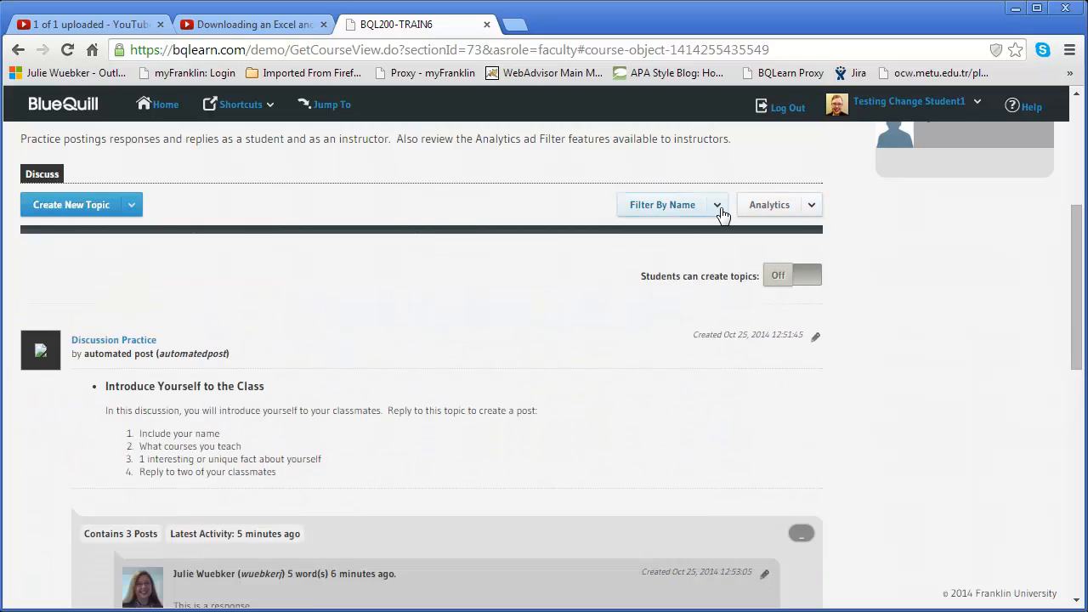
{"action": "scroll", "scroll_direction": "down", "scroll_amount": 3}
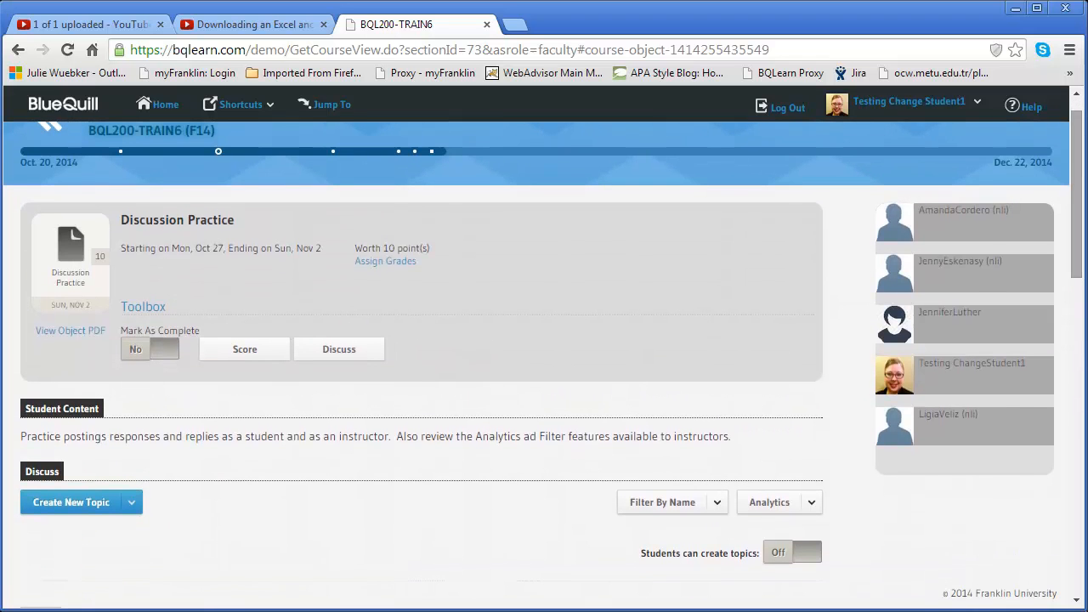
{"action": "mouse_move", "coordinate": [975, 306]}
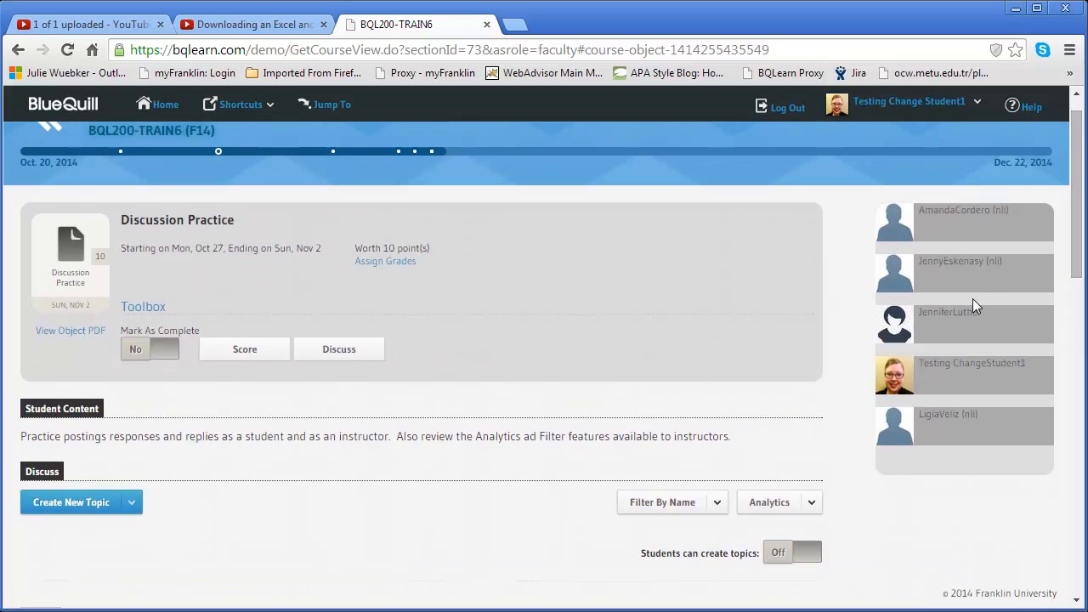
{"action": "mouse_move", "coordinate": [958, 373]}
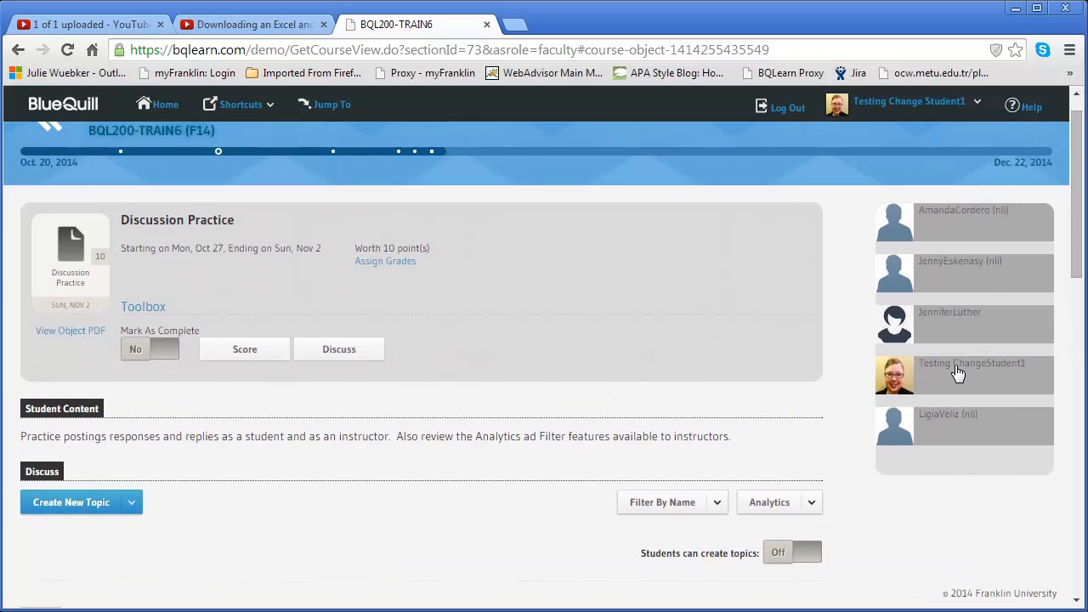
Score the posting student 10/10 with comment 'Great post!', publish, and review their posts.
{"action": "left_click", "coordinate": [958, 374]}
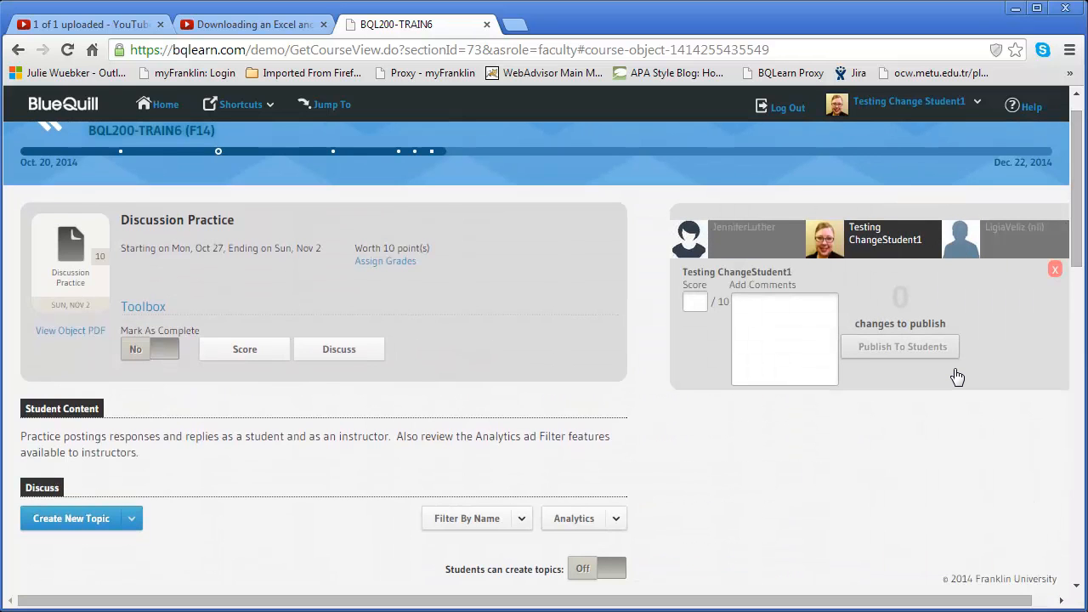
{"action": "left_click", "coordinate": [694, 301]}
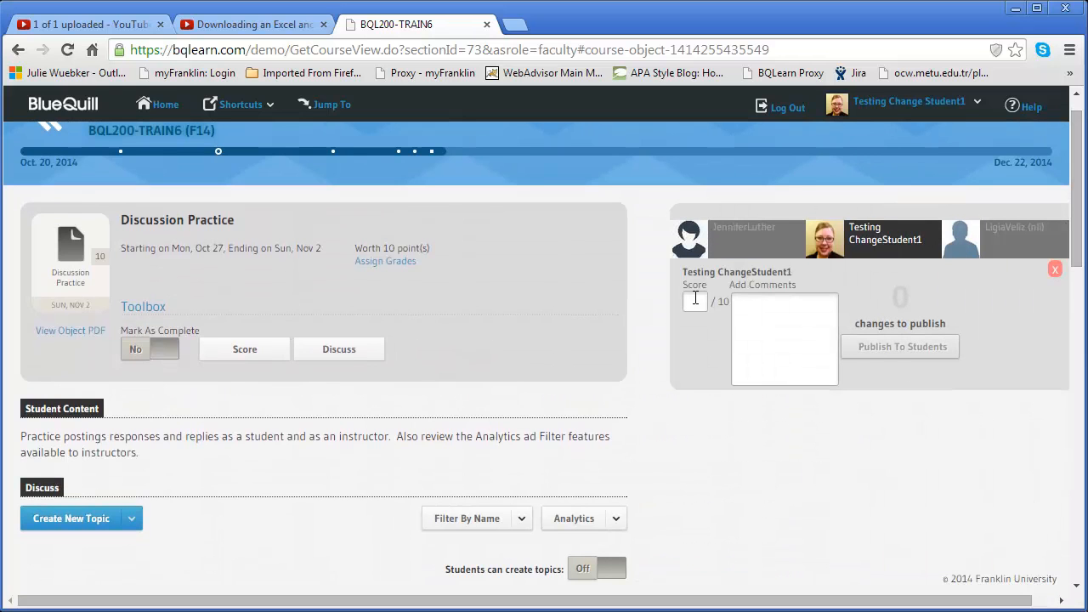
{"action": "left_click", "coordinate": [694, 300]}
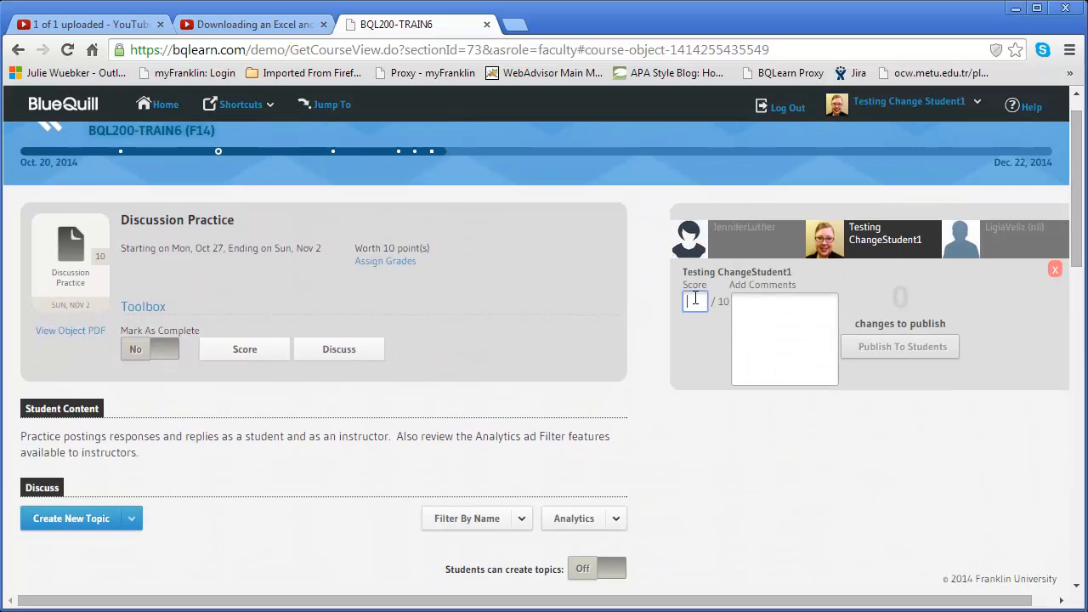
{"action": "type", "text": "10"}
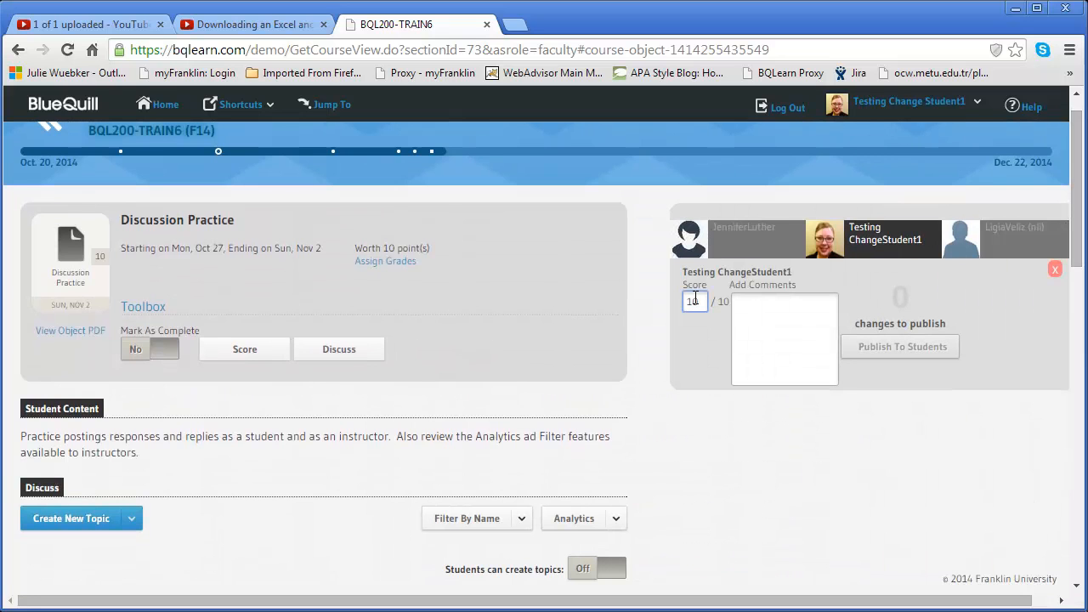
{"action": "type", "text": "Great post"}
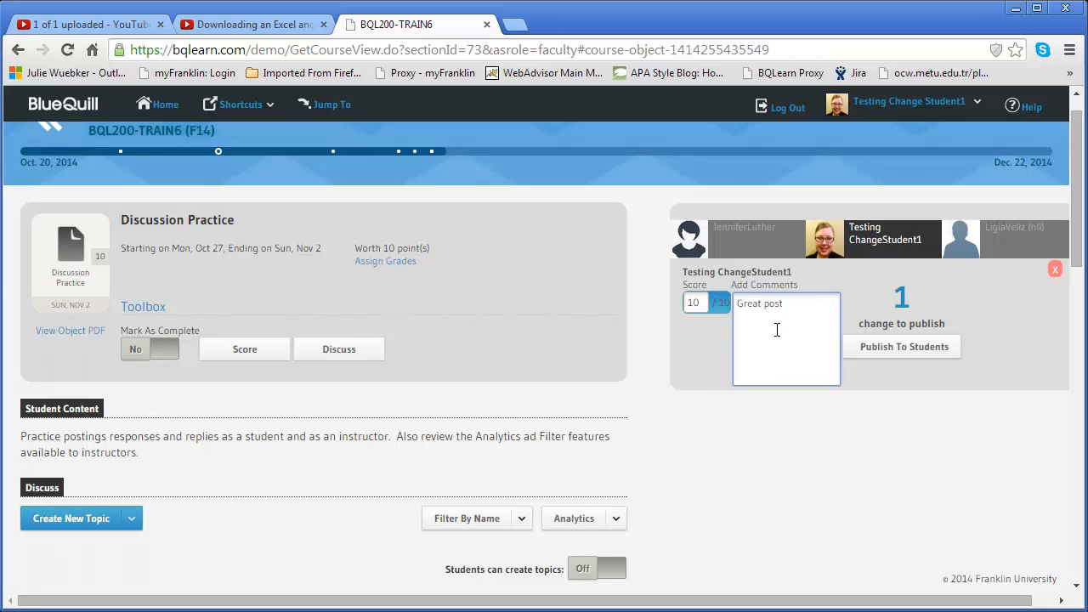
{"action": "left_click", "coordinate": [901, 346]}
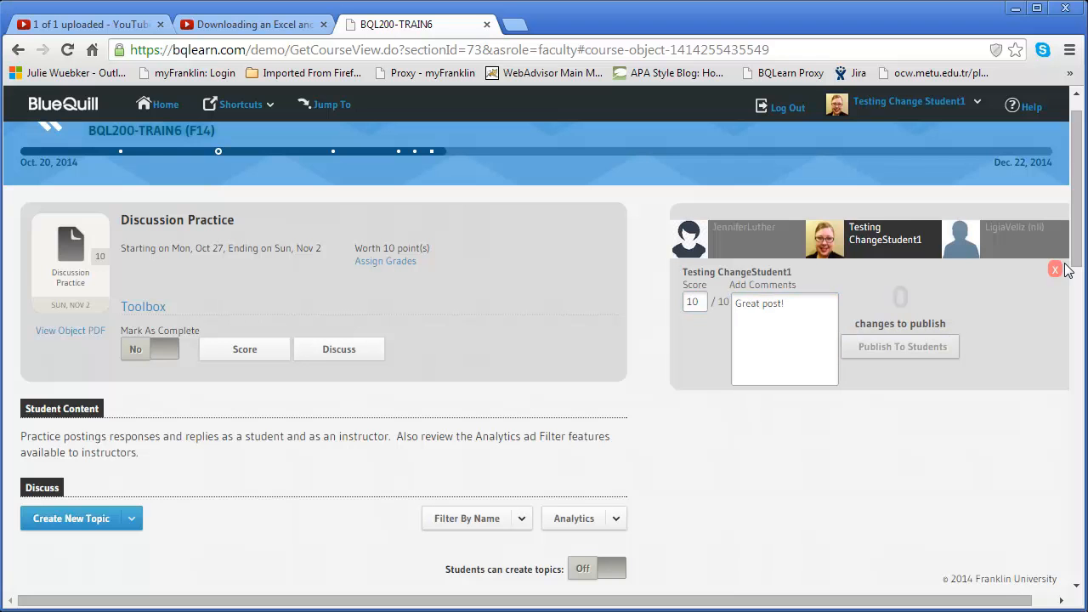
{"action": "scroll", "scroll_direction": "down", "scroll_amount": 3}
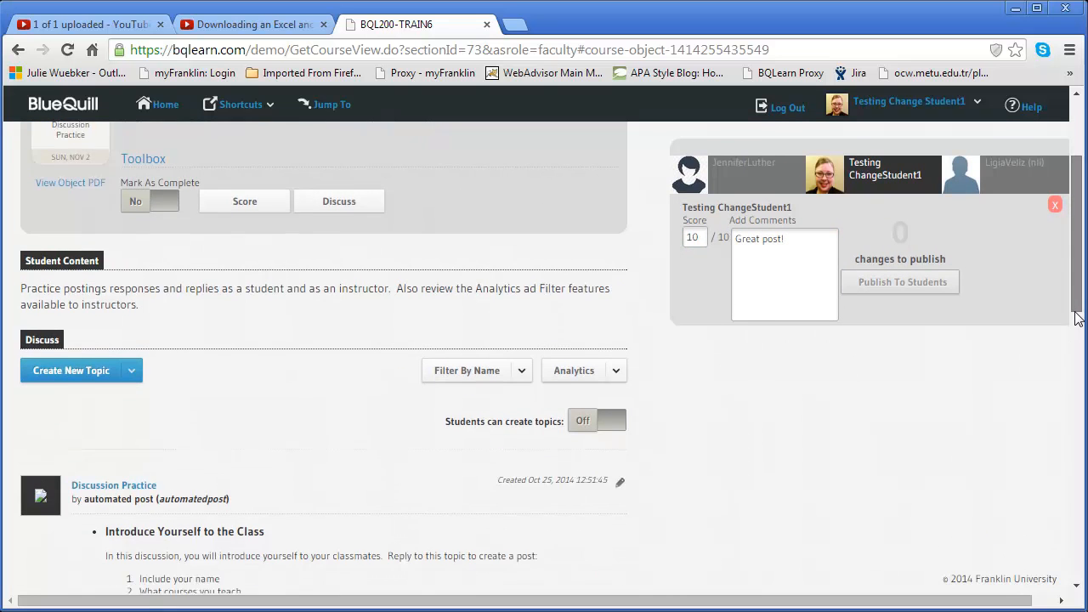
{"action": "scroll", "scroll_direction": "down", "scroll_amount": 3}
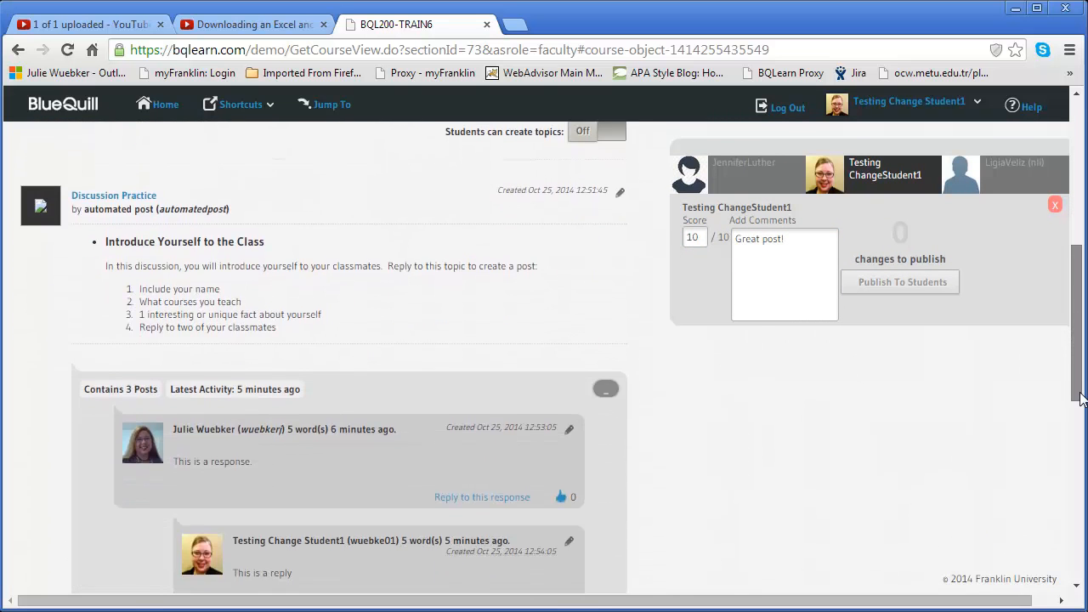
{"action": "scroll", "scroll_direction": "down", "scroll_amount": 3}
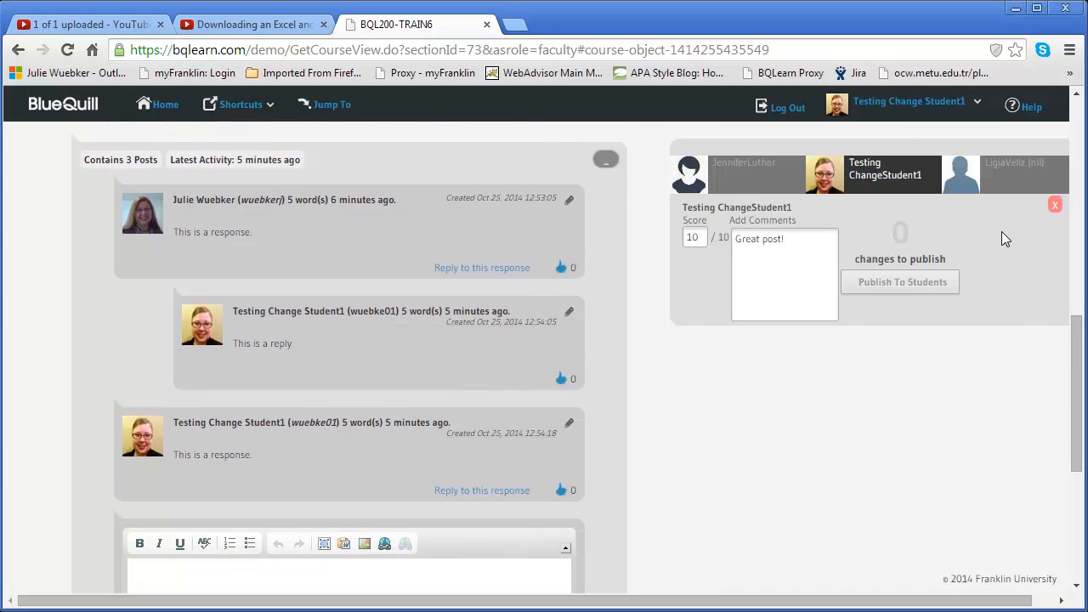
{"action": "left_click", "coordinate": [1053, 205]}
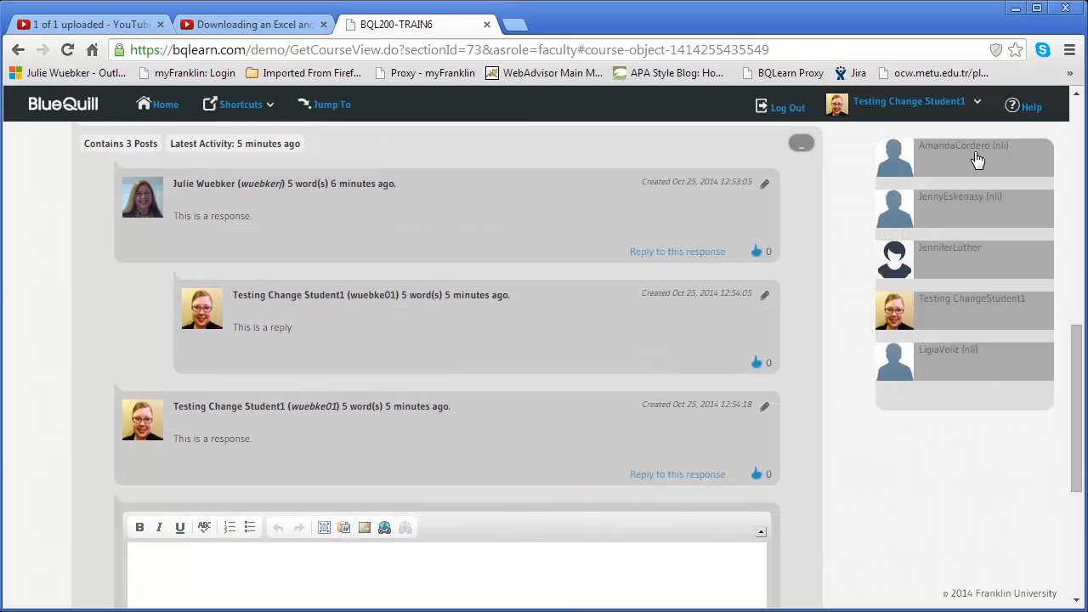
{"action": "left_click", "coordinate": [965, 158]}
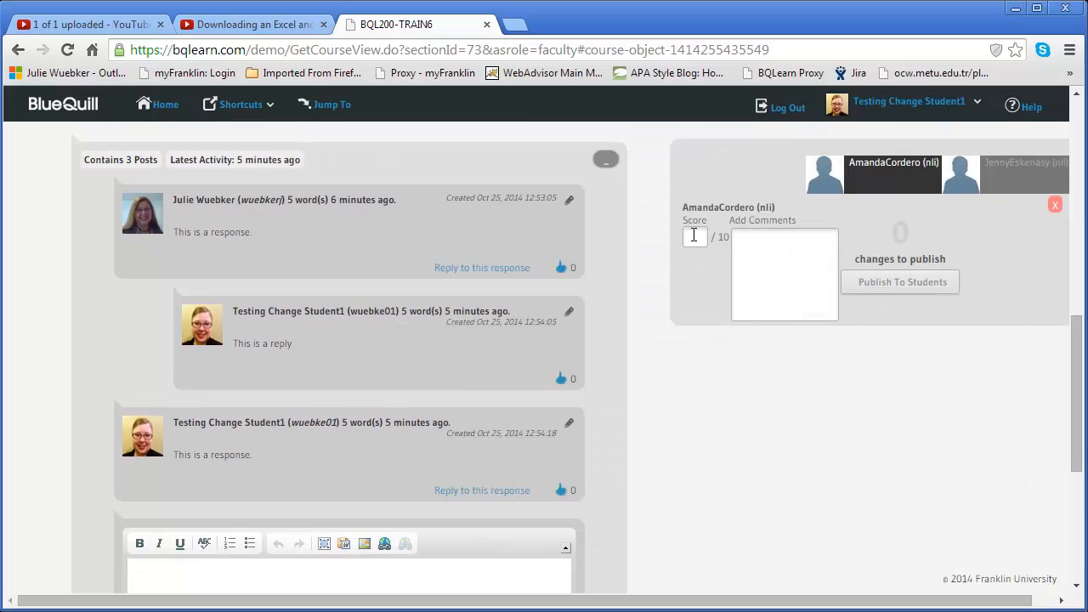
{"action": "type", "text": "0"}
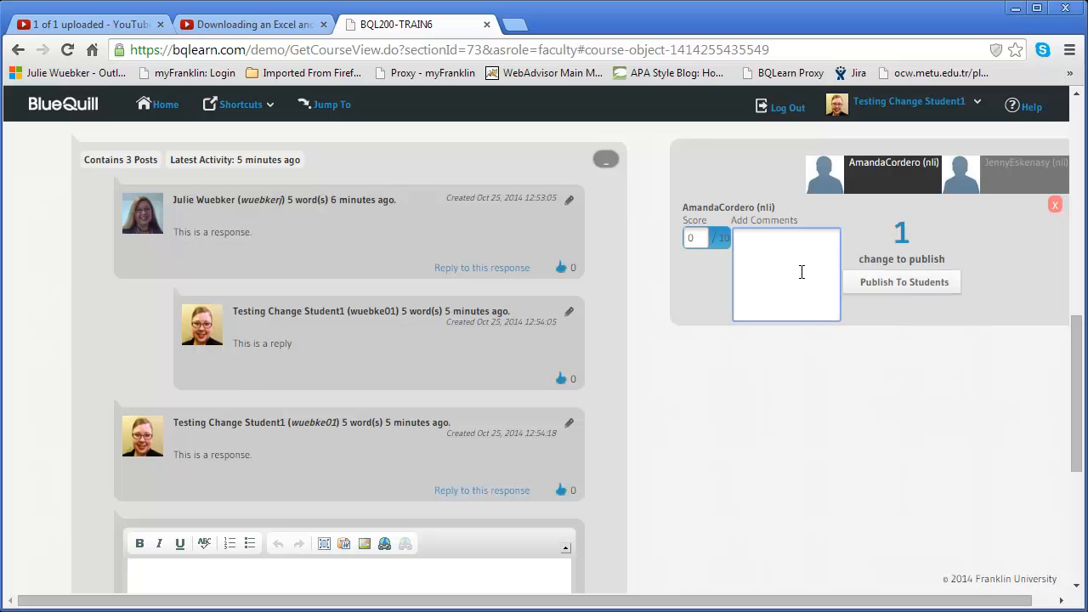
{"action": "type", "text": "You did not"}
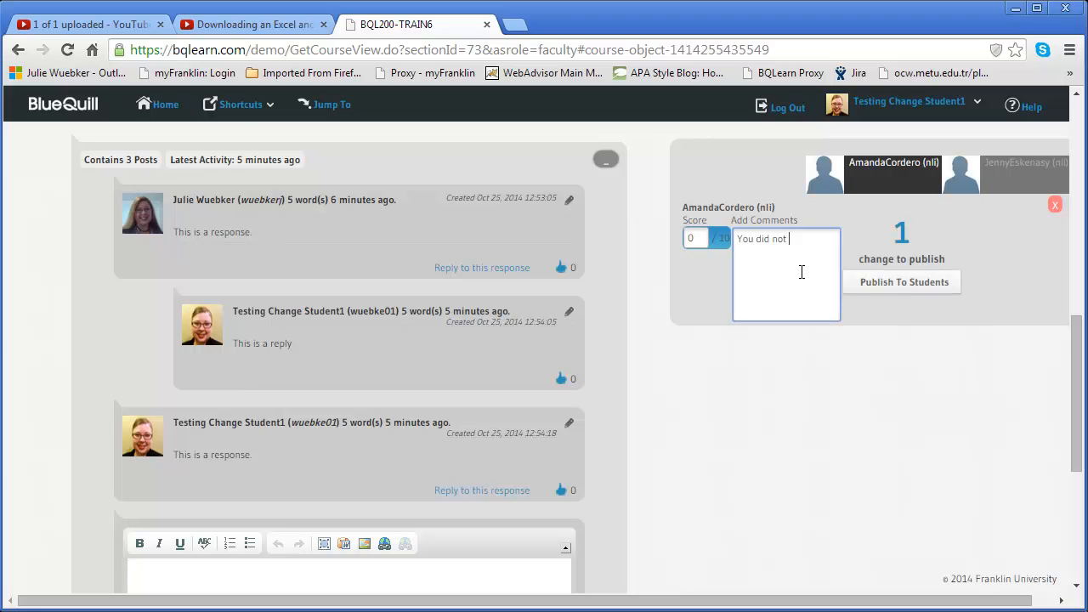
{"action": "type", "text": "post in this discussion."}
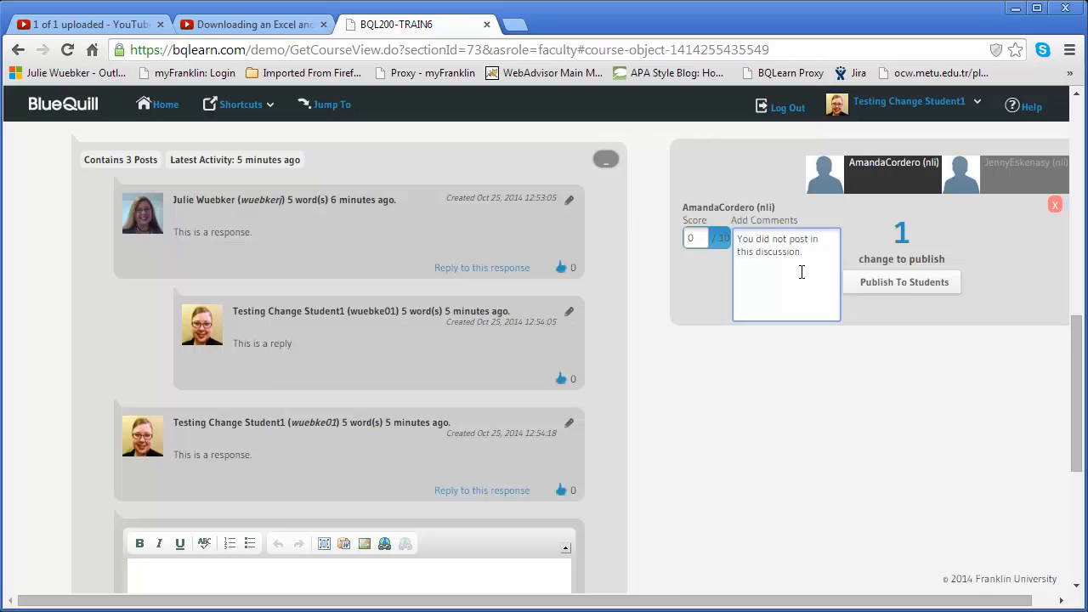
{"action": "left_click", "coordinate": [902, 283]}
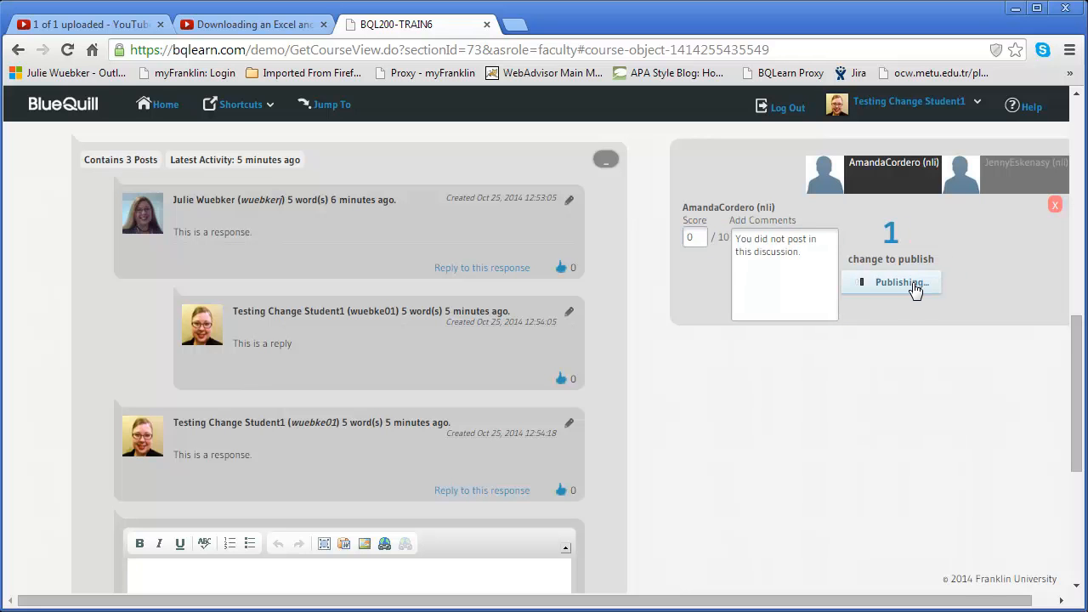
{"action": "left_click", "coordinate": [890, 282]}
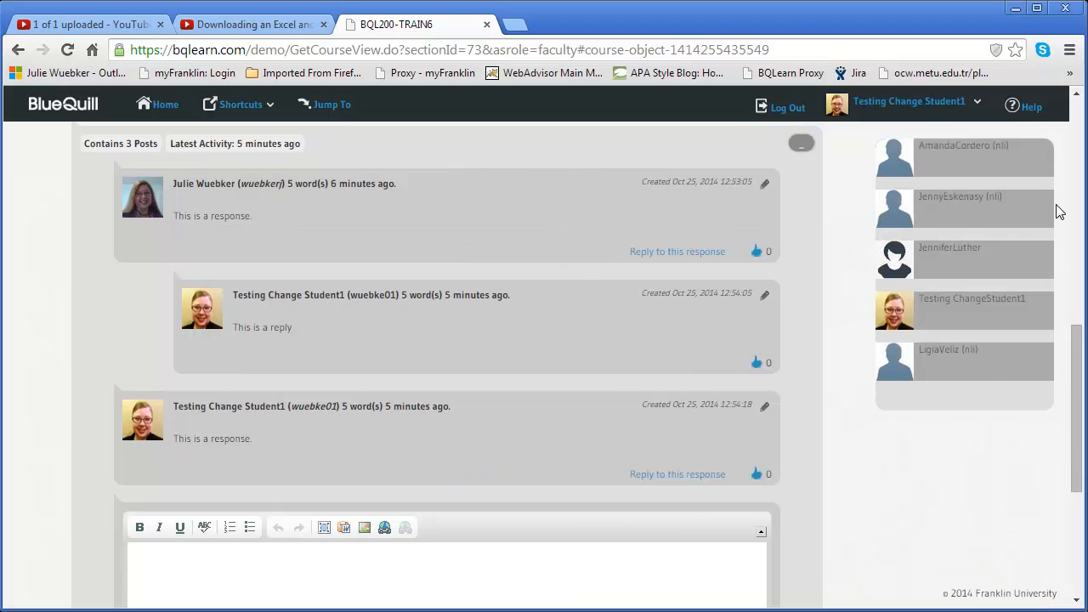
{"action": "mouse_move", "coordinate": [1071, 253]}
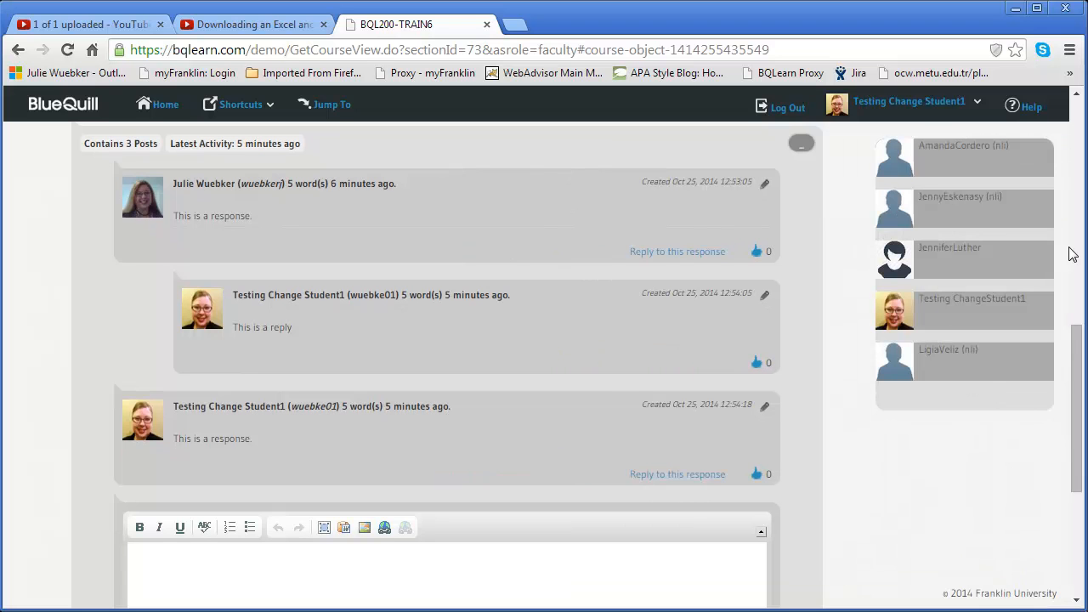